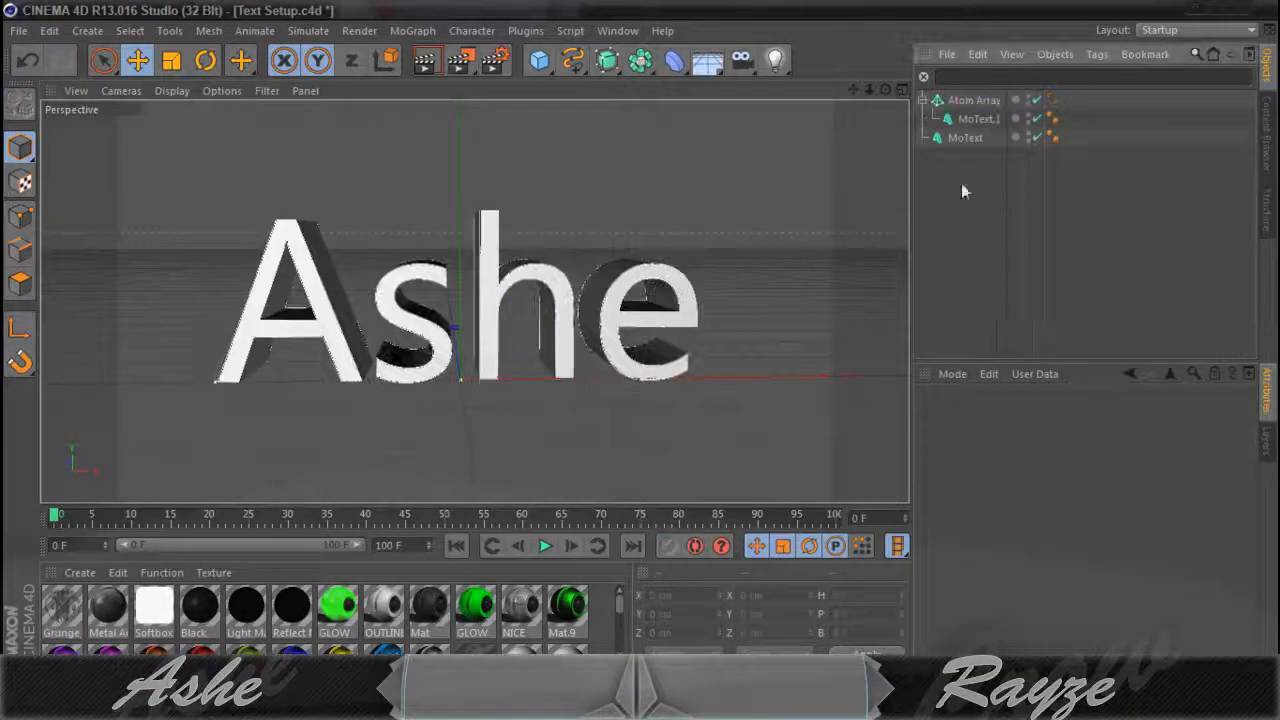
# Step: Select the ASHE MoText and switch its font to a blocky angular typeface
pyautogui.click(972, 100)
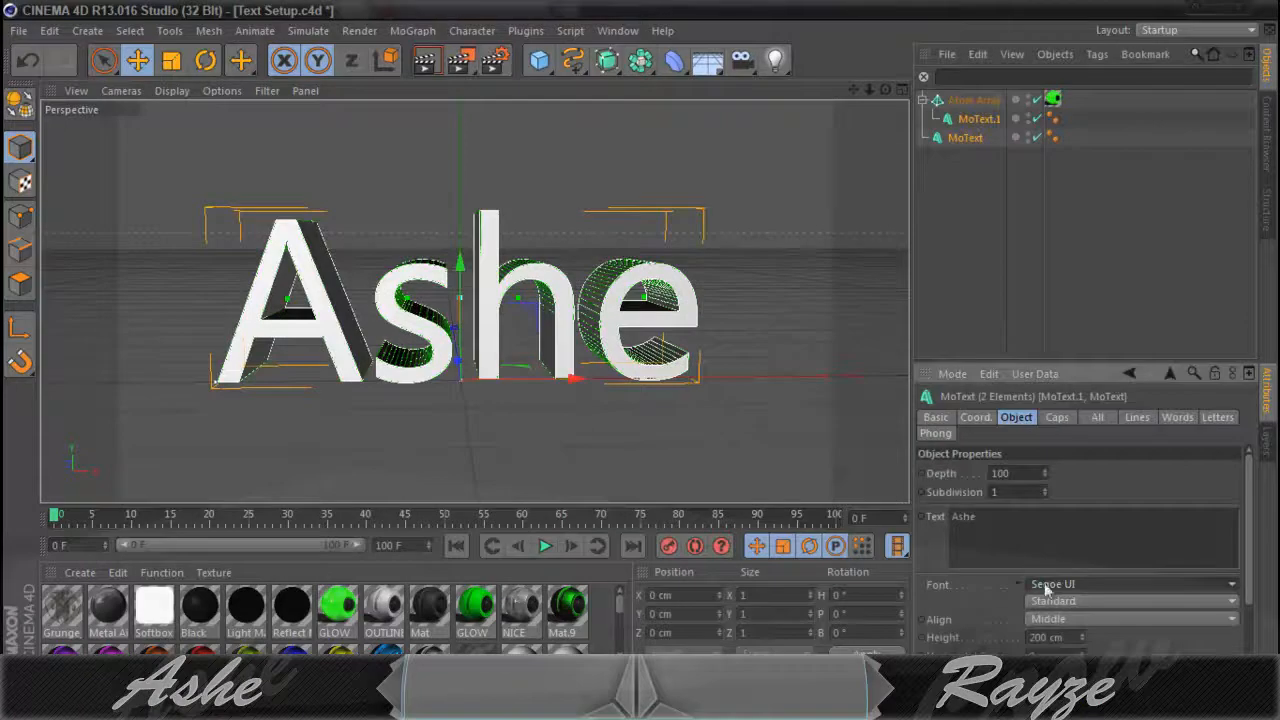
pyautogui.click(1130, 584)
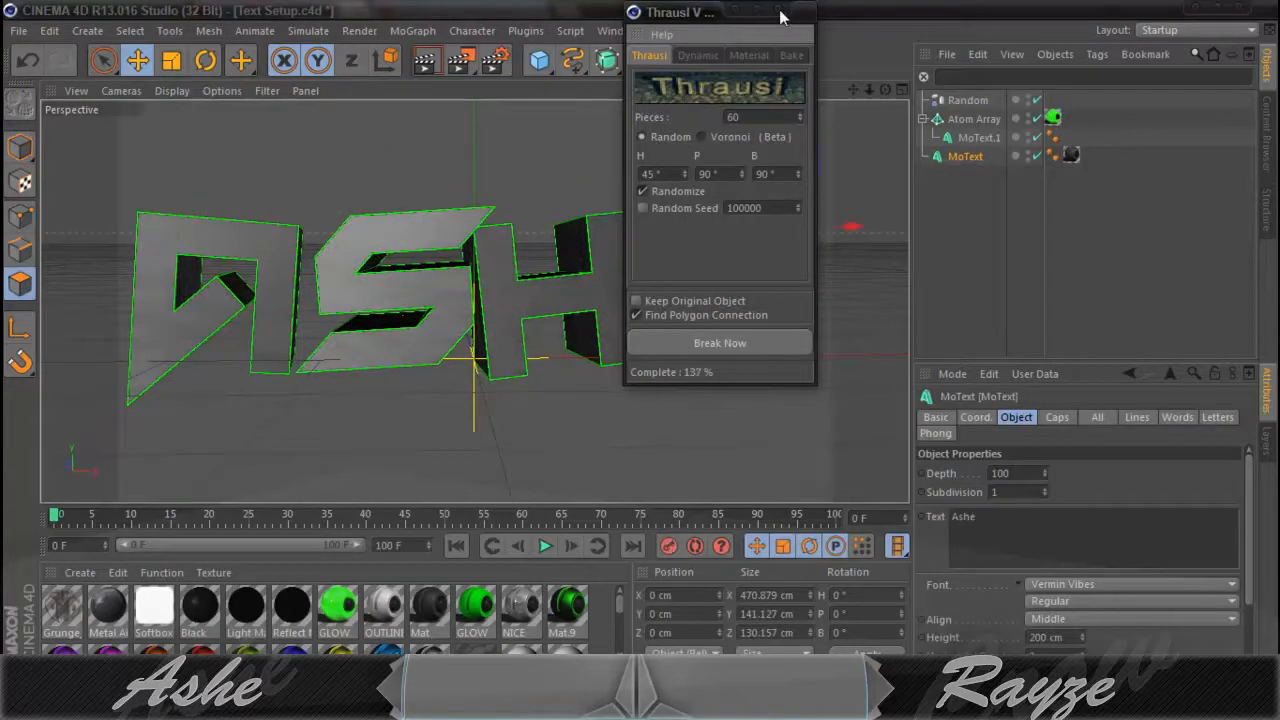
# Step: Render the shattered text and bring it into the Photoshop banner as a layer
pyautogui.click(720, 342)
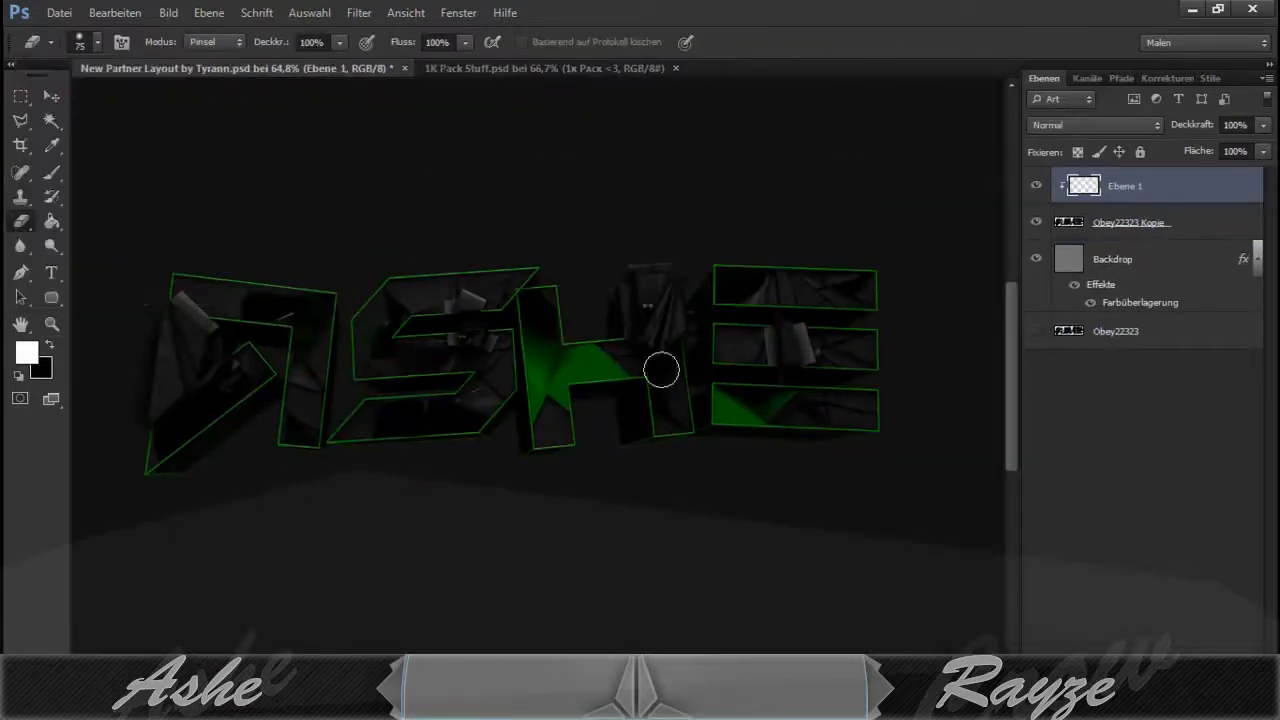
# Step: Brush soft grey highlights over the letters at lowered opacity and add a Hue/Saturation adjustment
pyautogui.moveTo(180, 320); pyautogui.dragTo(480, 370)
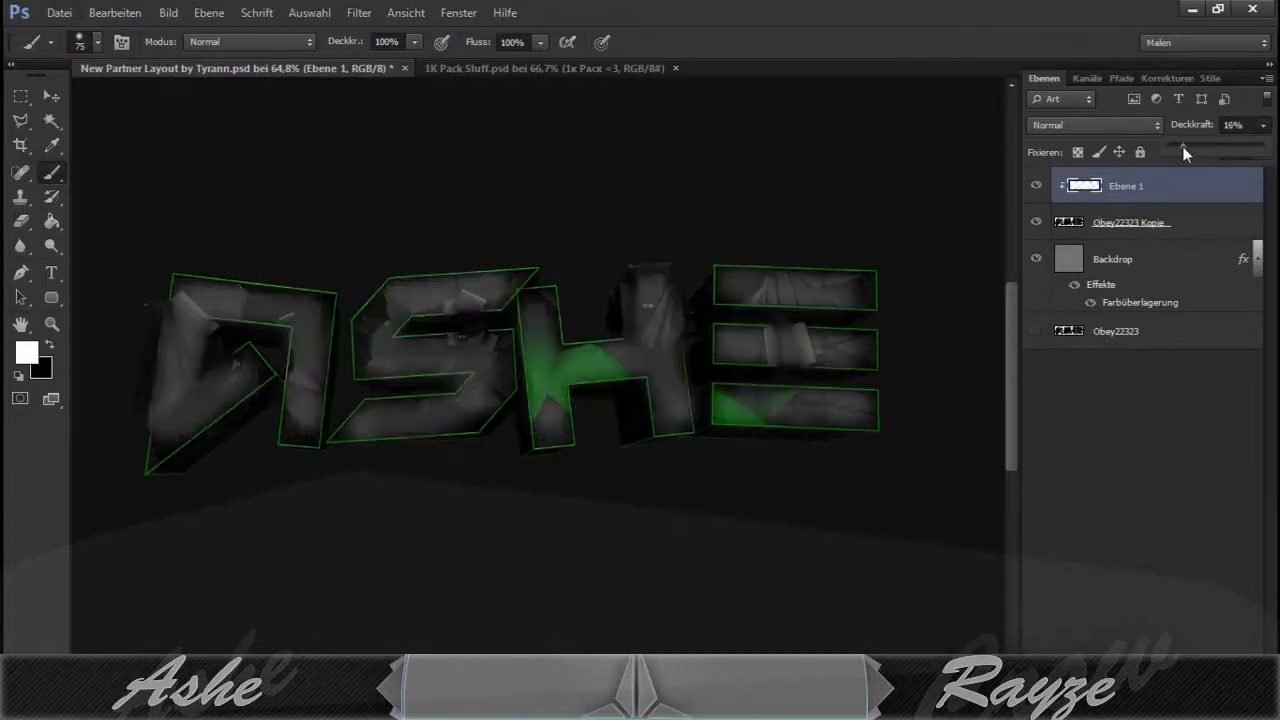
pyautogui.click(358, 12)
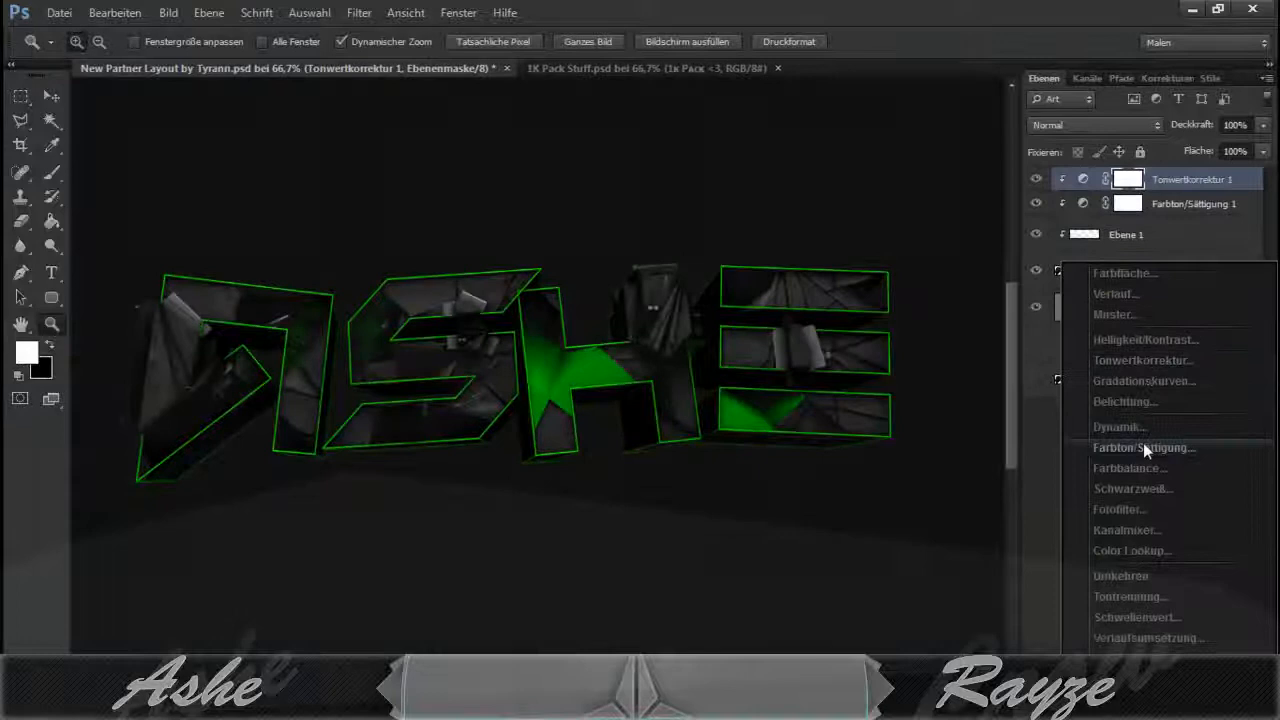
pyautogui.click(648, 68)
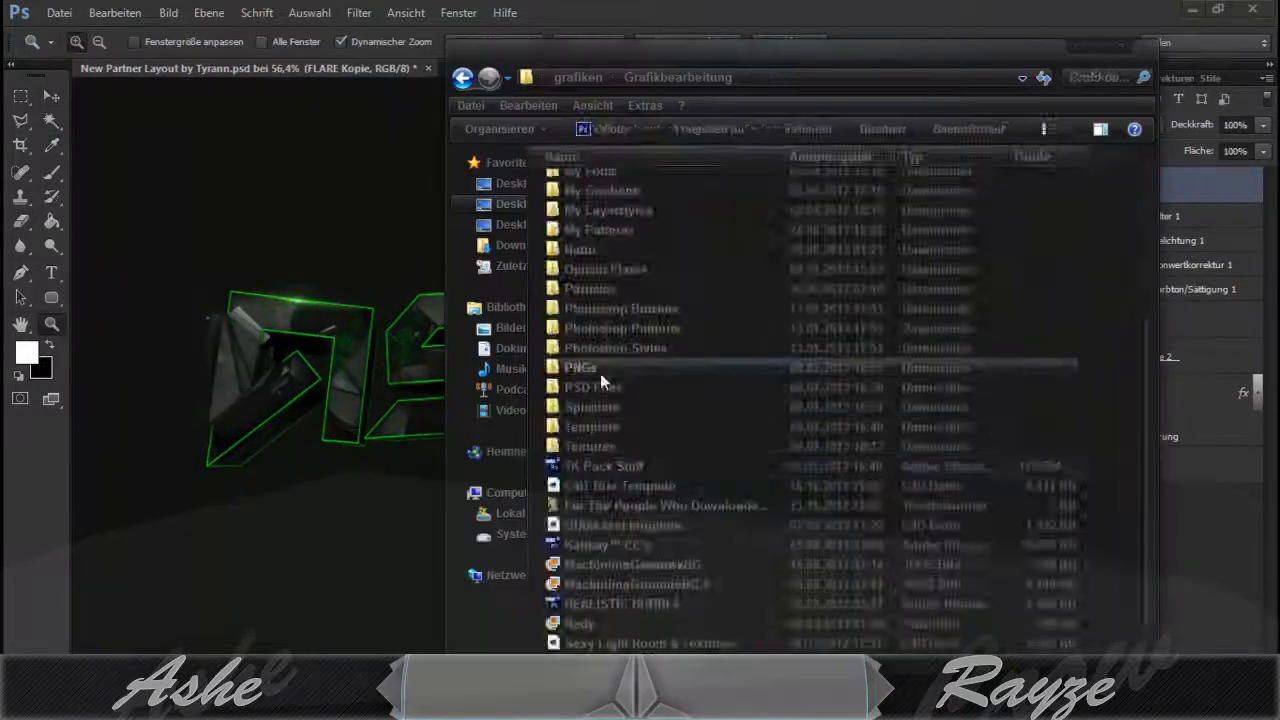
# Step: Bring in the smoky teal flare stock over the text and pick the next stock image
pyautogui.doubleClick(604, 466)
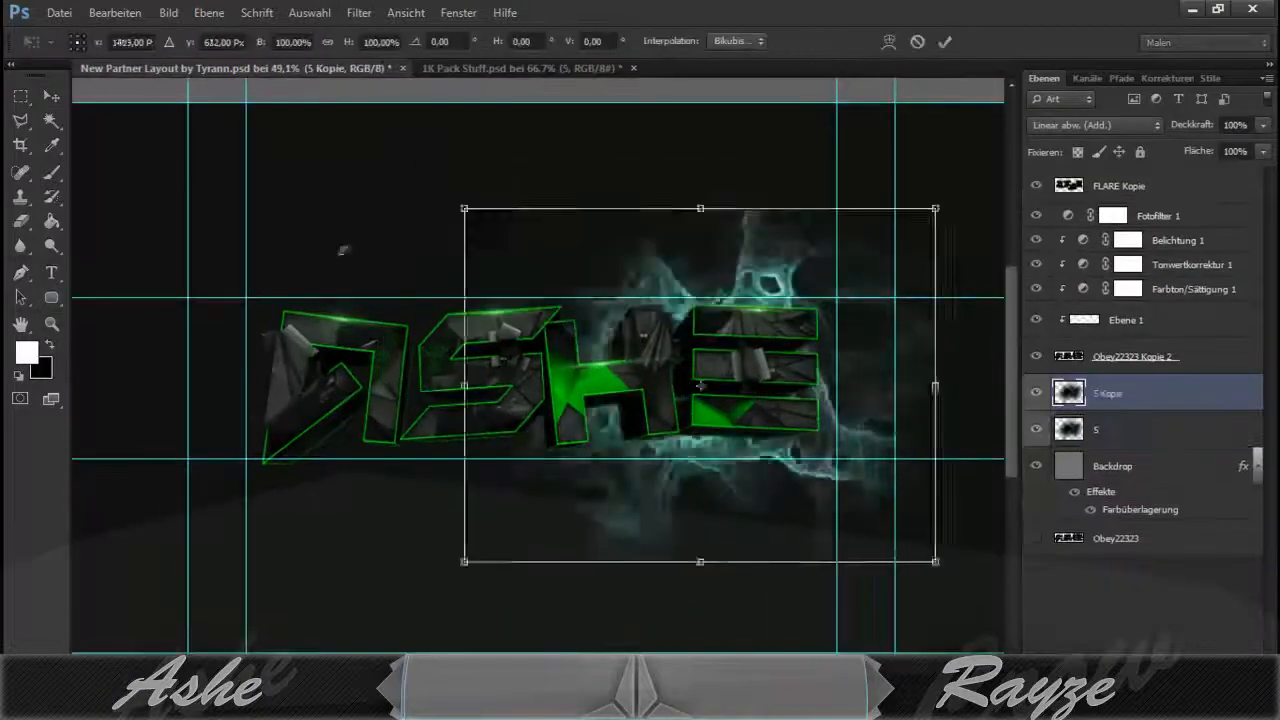
pyautogui.click(308, 12)
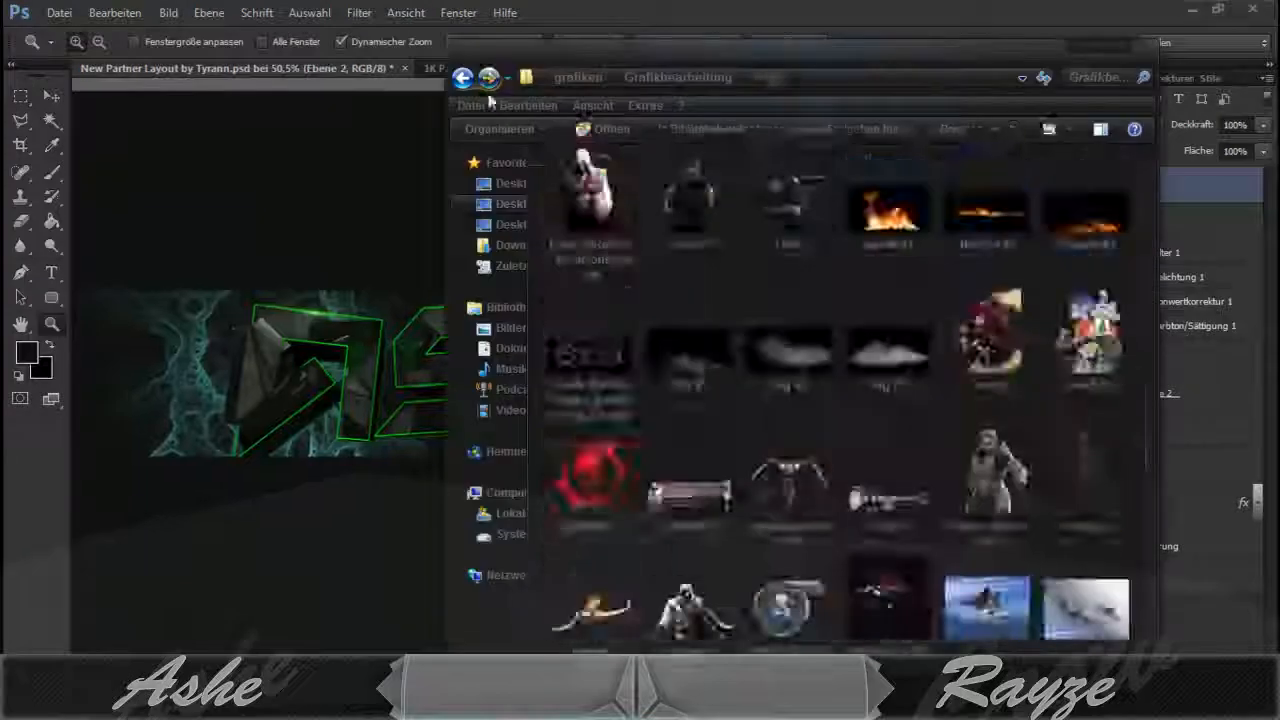
pyautogui.click(358, 12)
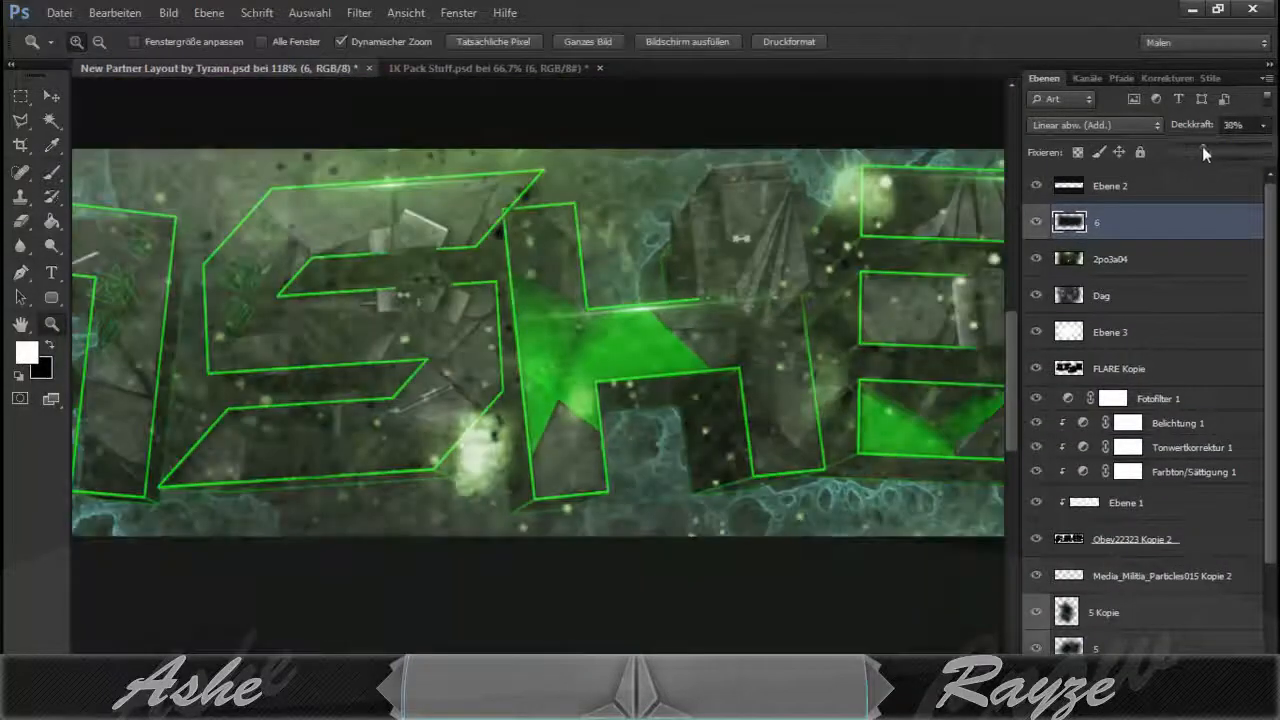
# Step: Switch to the 1K Pack textures document for the particle and crack textures
pyautogui.click(490, 68)
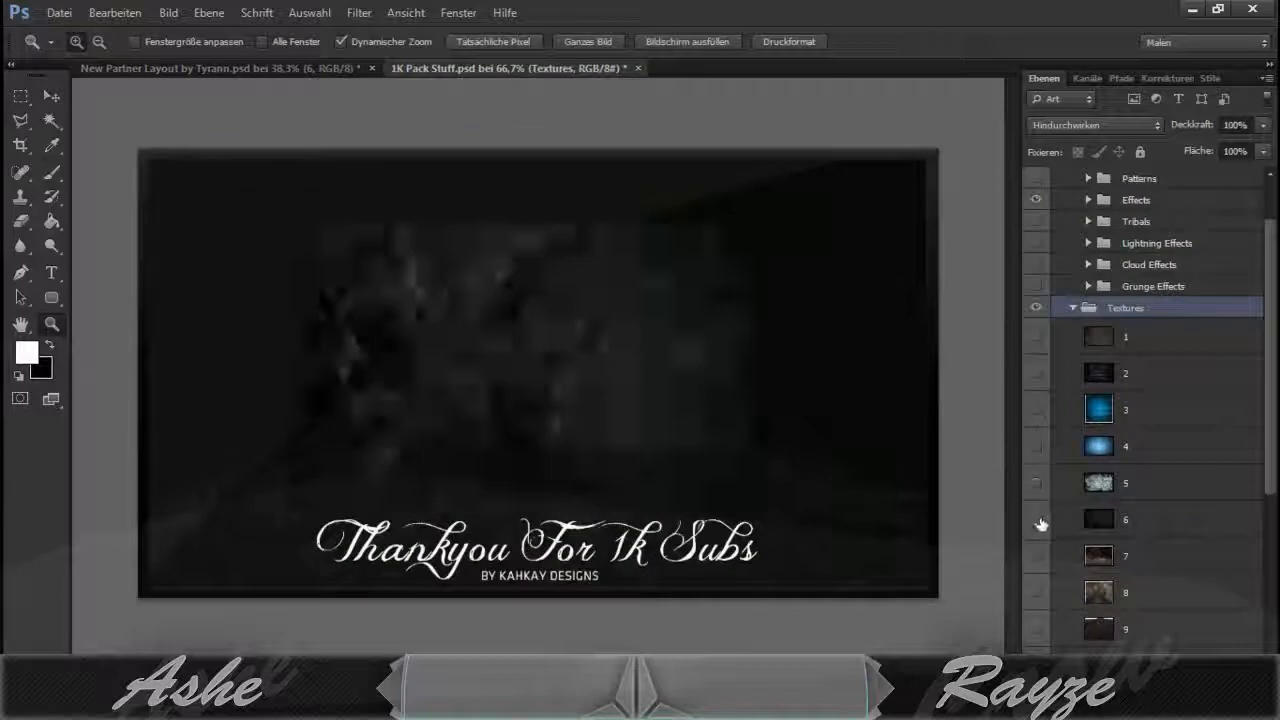